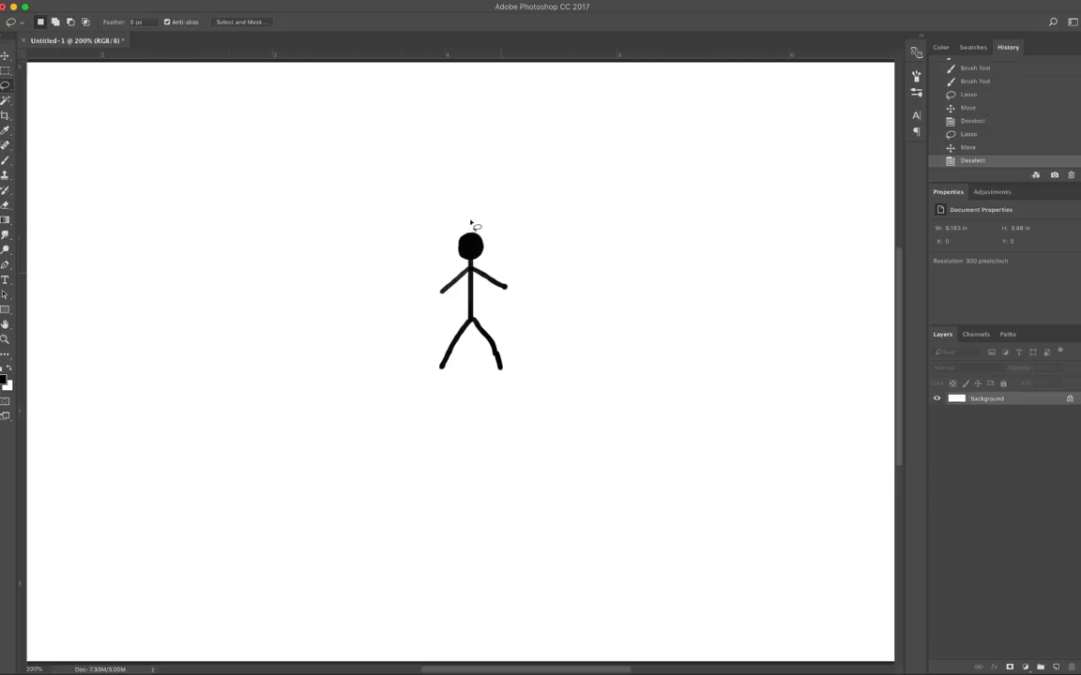
mouse_move(454, 189)
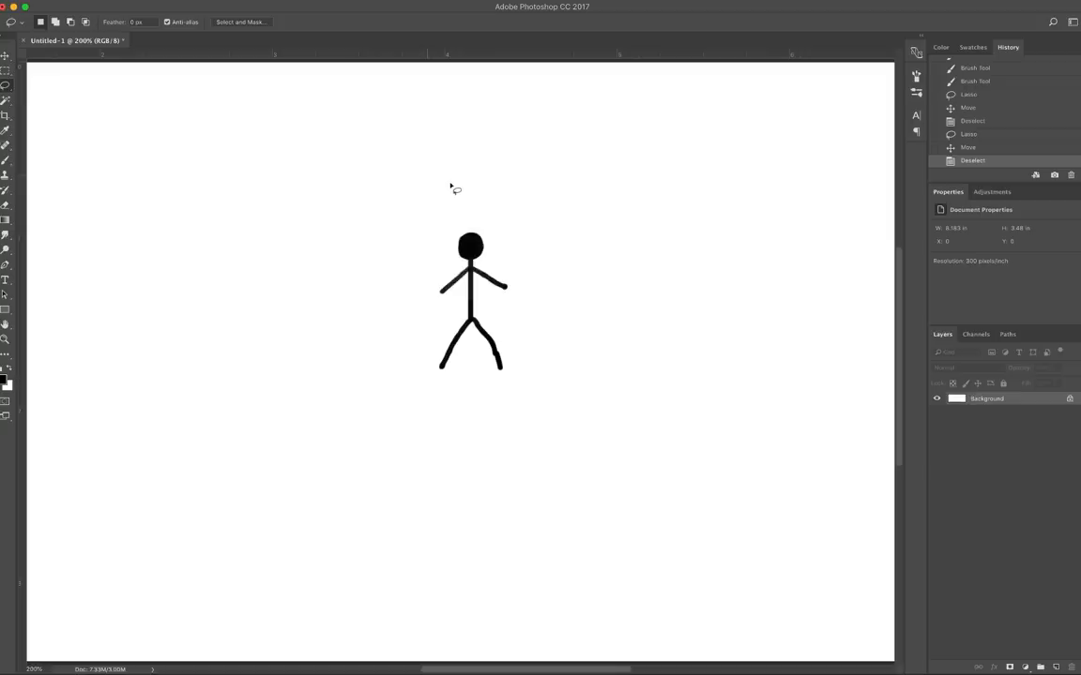
Brush in a taller figure with a hinted torso beside the stick figure and begin the bulkier muscular one
drag(454, 187, 514, 417)
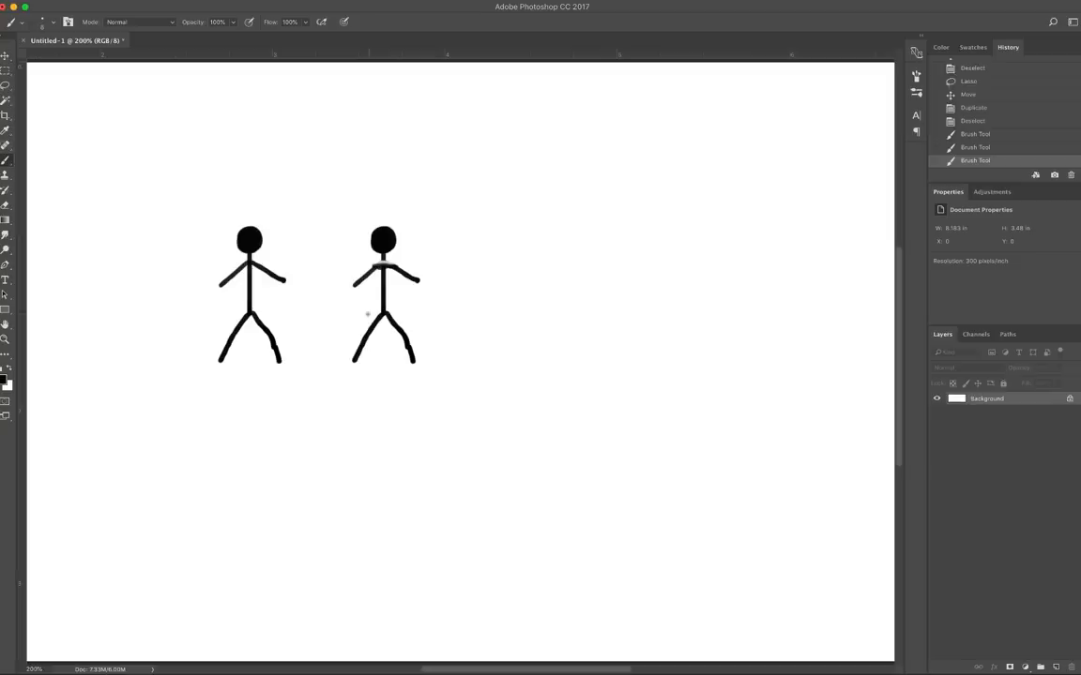
drag(383, 319, 383, 365)
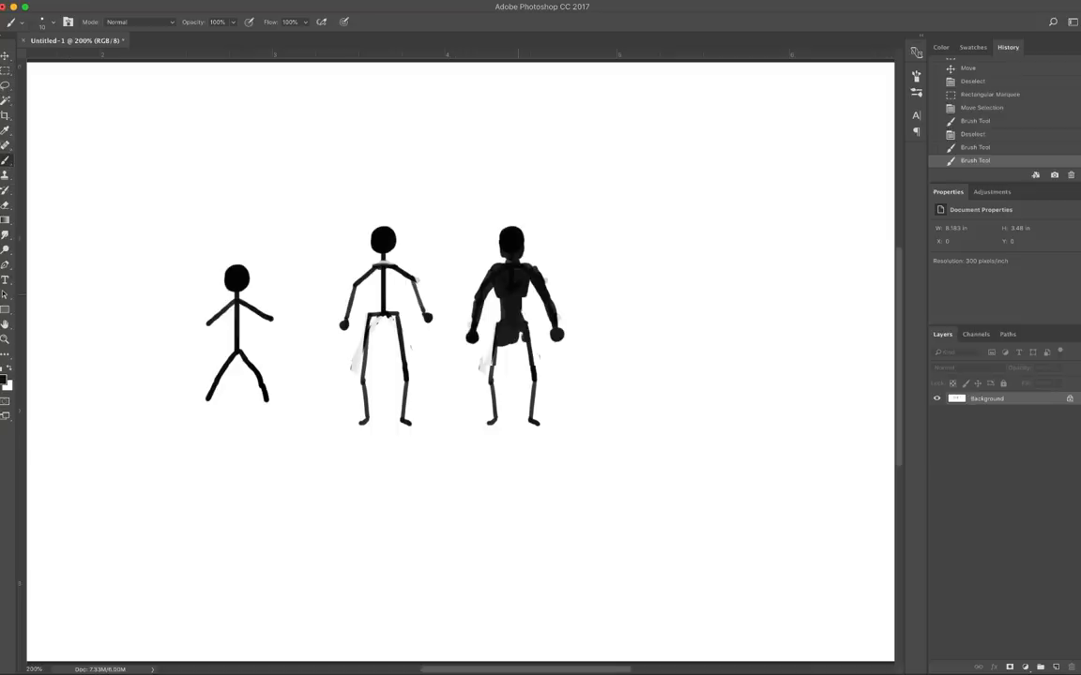
Shade the figures into grey mannequins with muscle lines and start the face and shoulder on Layer 2
click(497, 394)
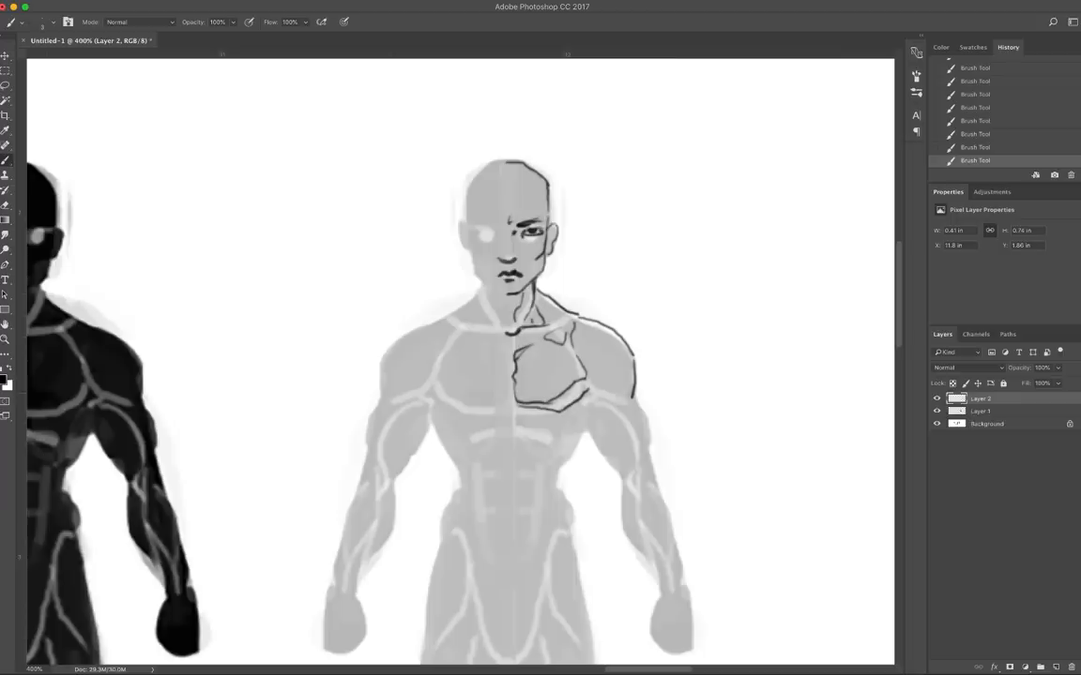
Zoom out from the detailed grey figure to place the bodybuilder reference photo beside it
scroll(down, 3)
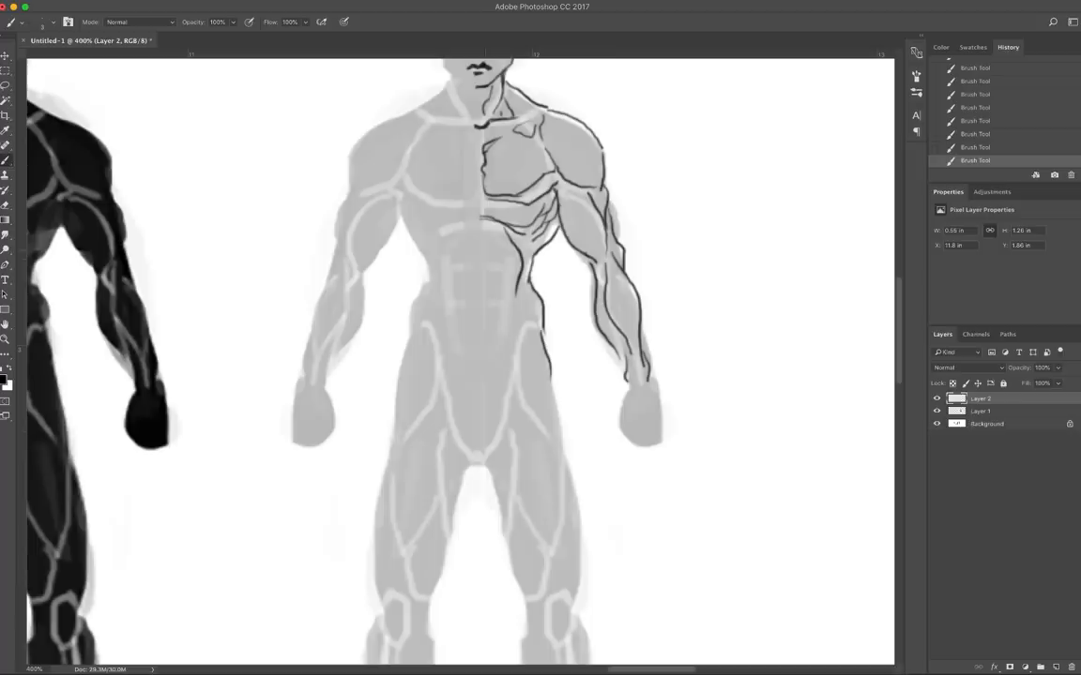
scroll(down, 3)
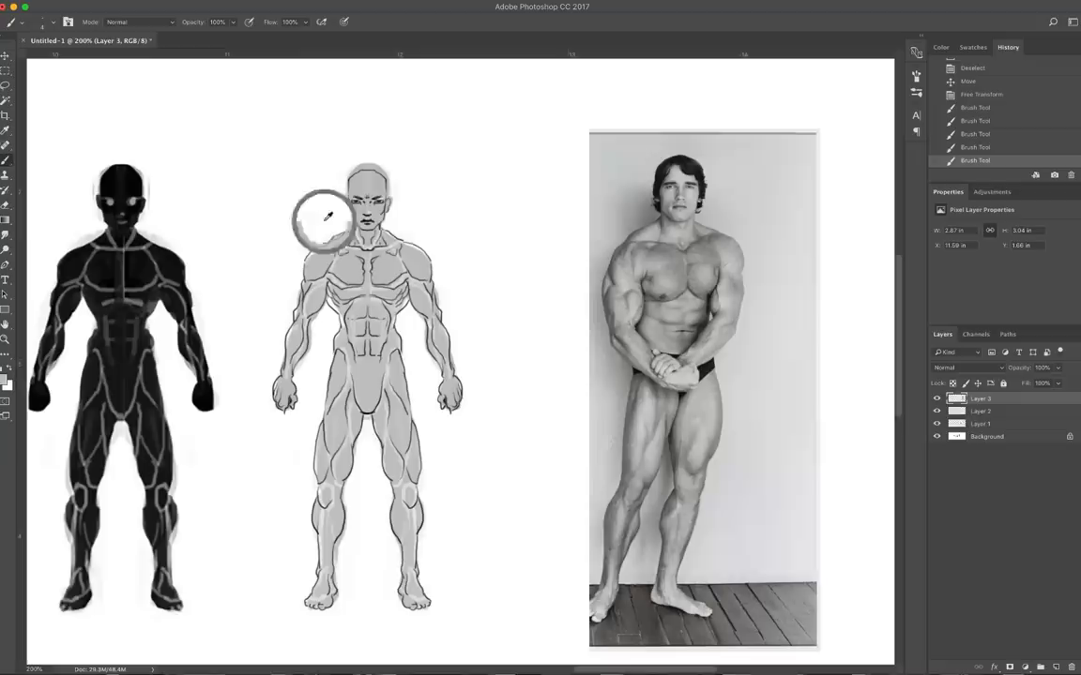
Paint muscle shading on both standing figures on a new layer, following the bodybuilder photo
click(981, 411)
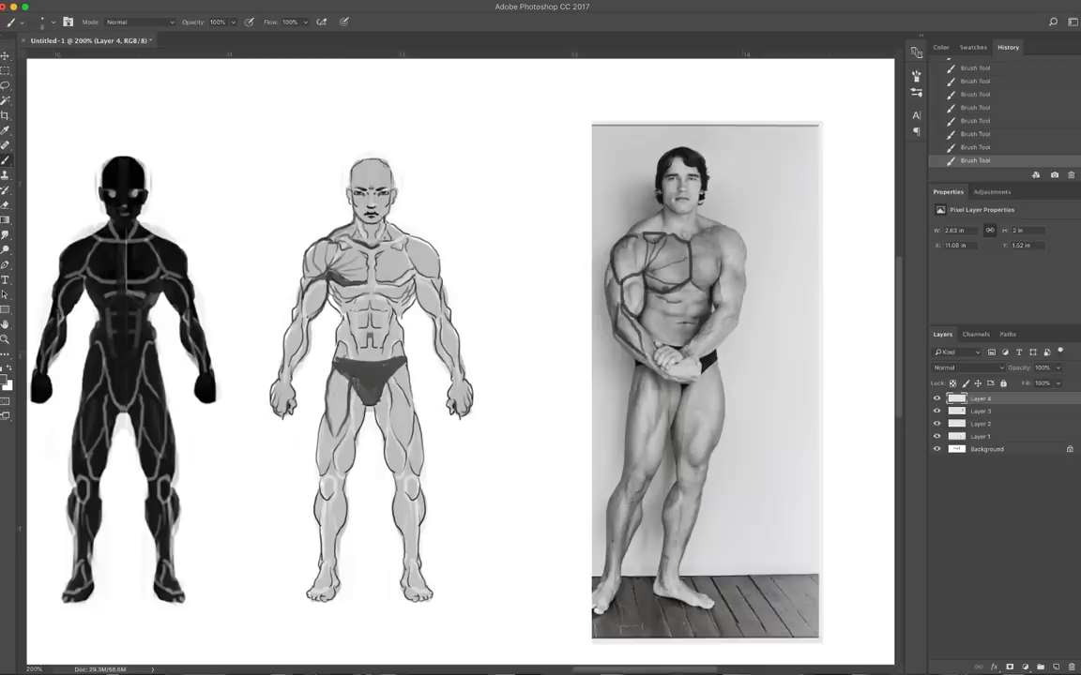
scroll(up, 3)
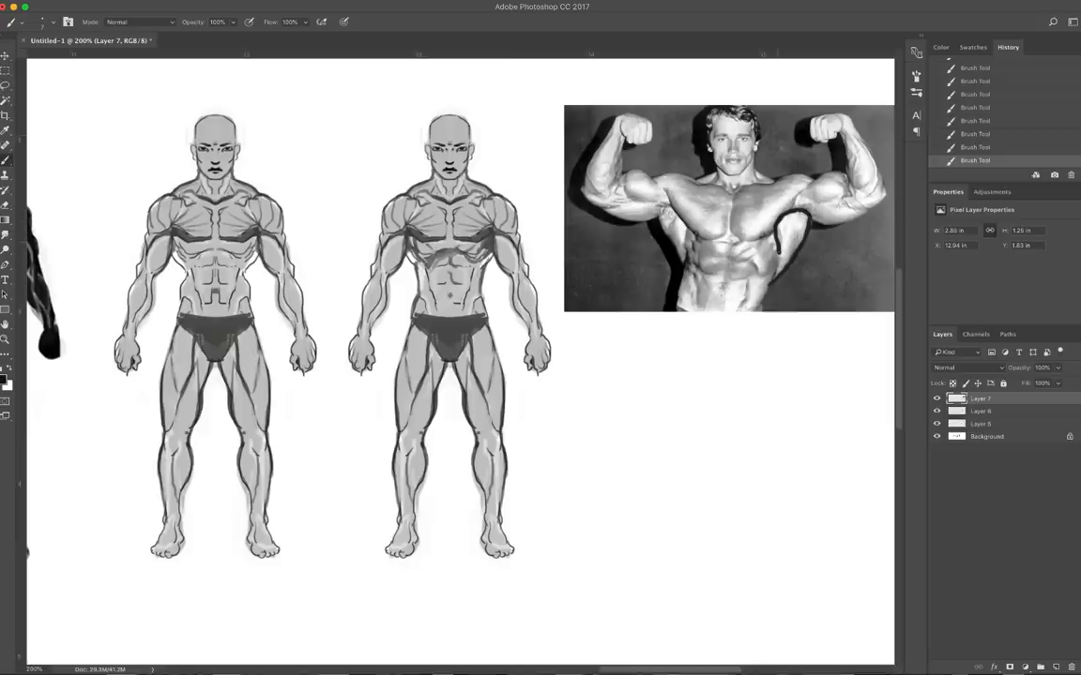
click(450, 296)
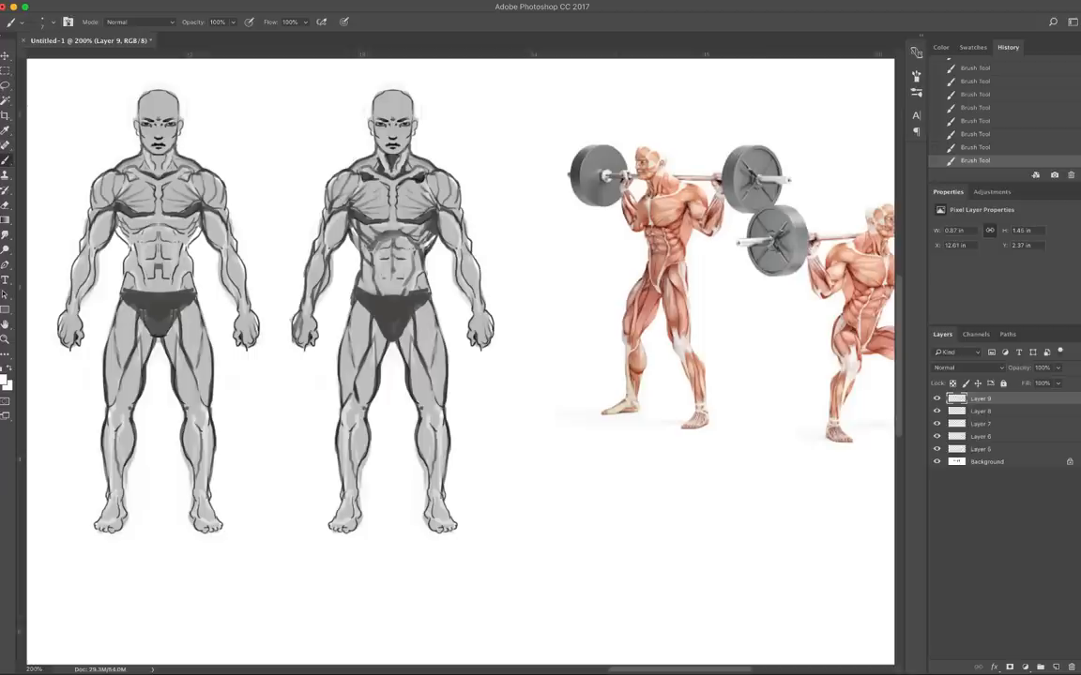
mouse_move(310, 338)
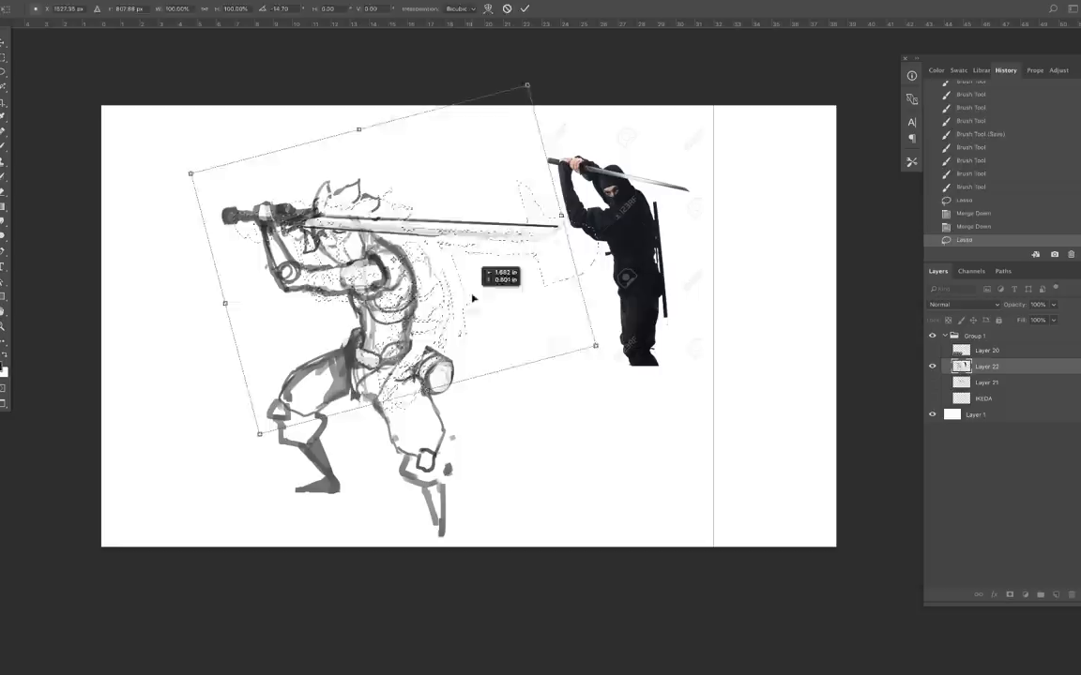
Commit the rotated sword-pose sketch and add a fresh layer for refining it
key(Tab)
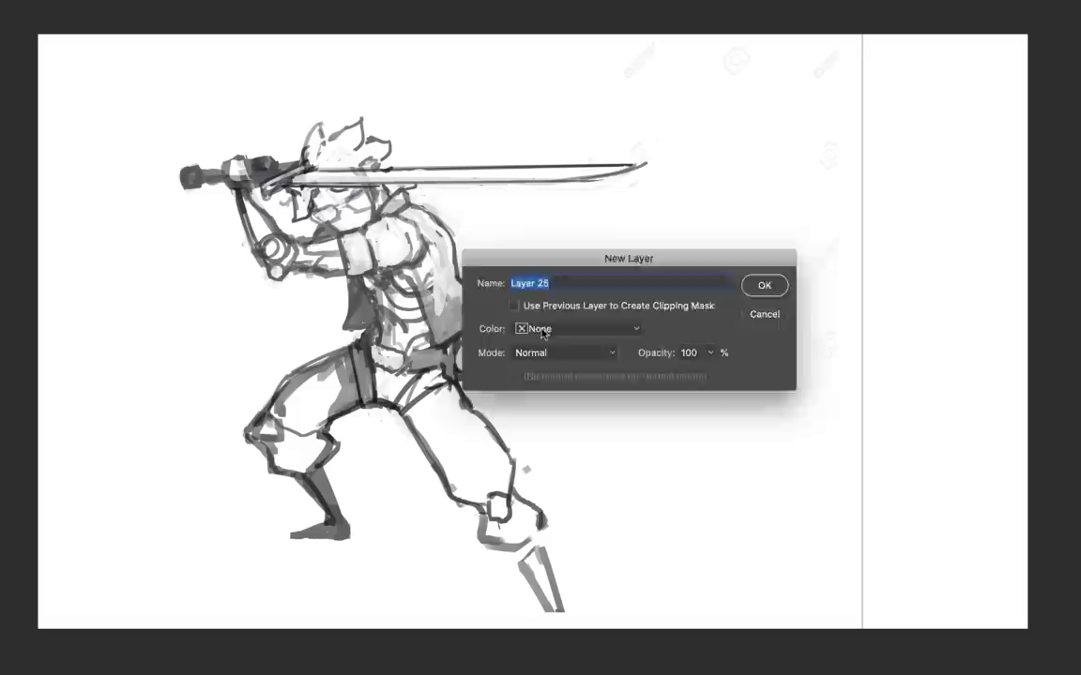
click(764, 285)
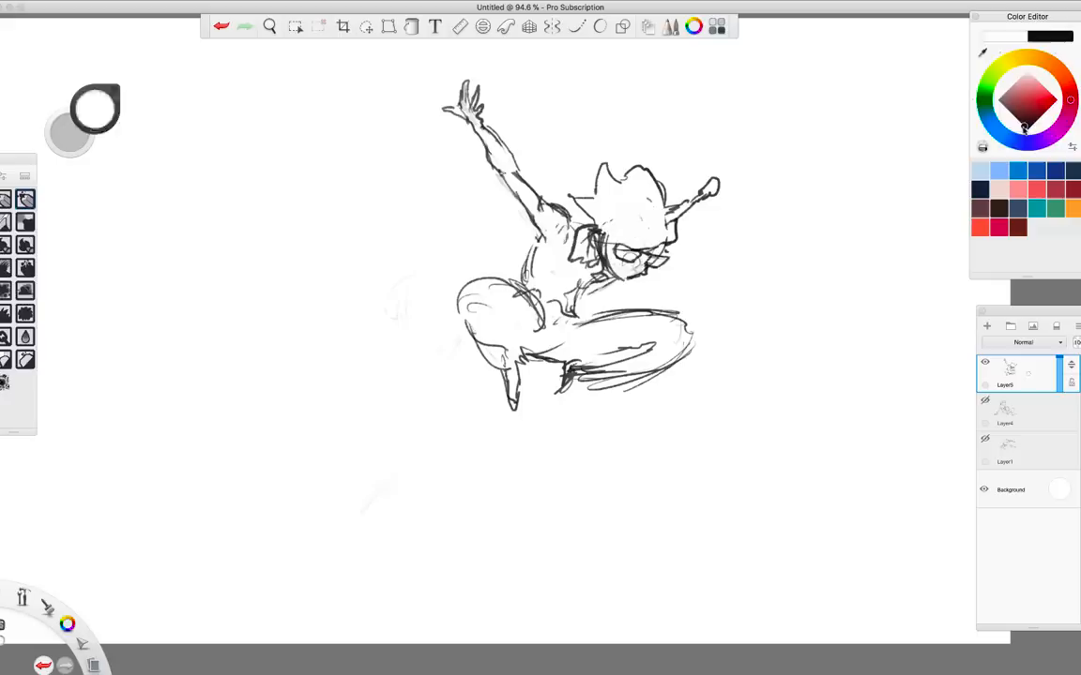
click(552, 27)
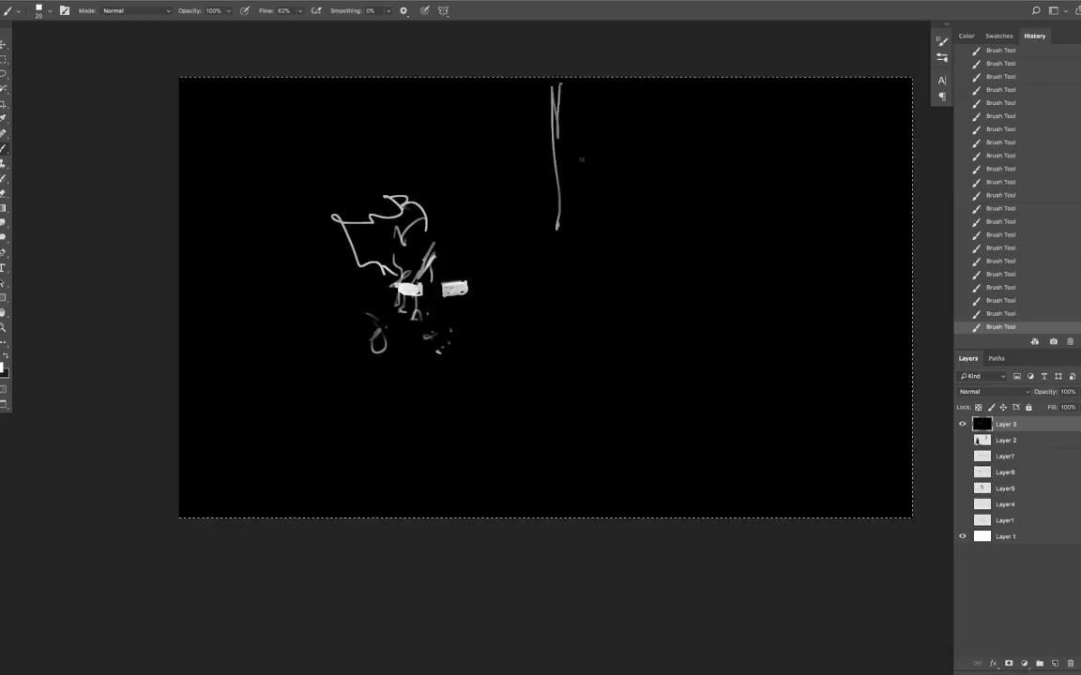
Block in black mech silhouette shapes with a small seated figure on the white canvas
click(960, 439)
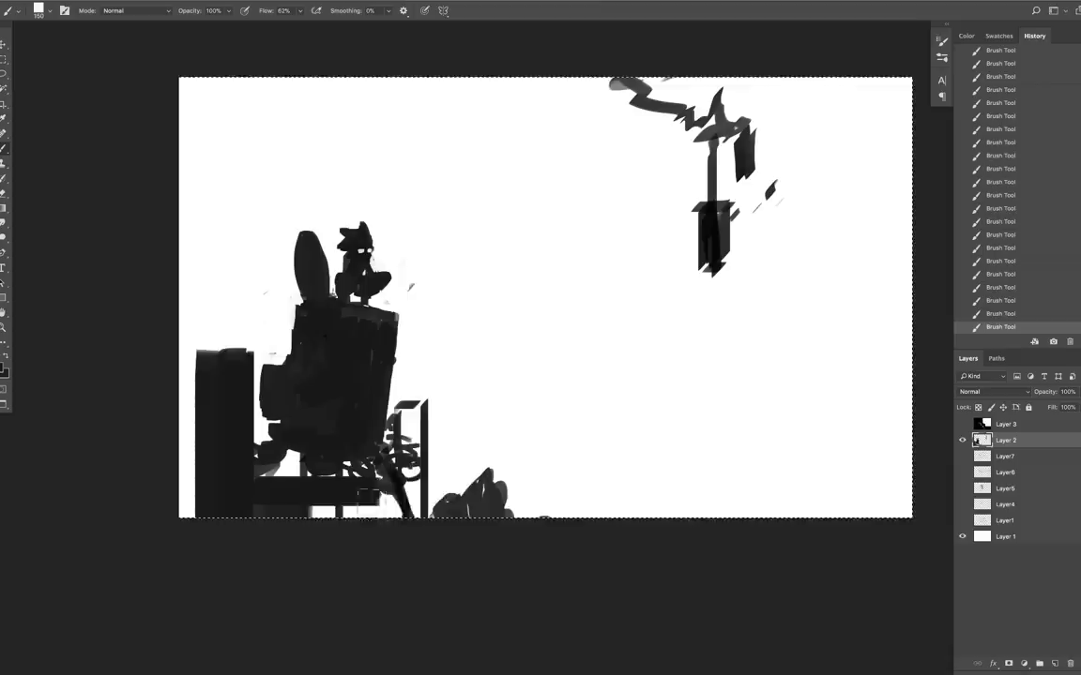